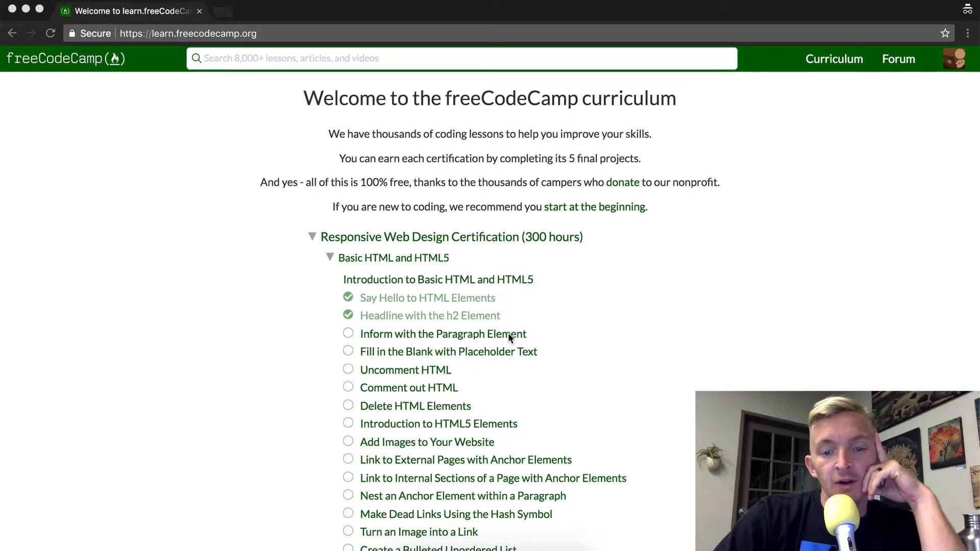
# Step: Open the 'Inform with the Paragraph Element' lesson under Basic HTML and HTML5
pyautogui.click(442, 333)
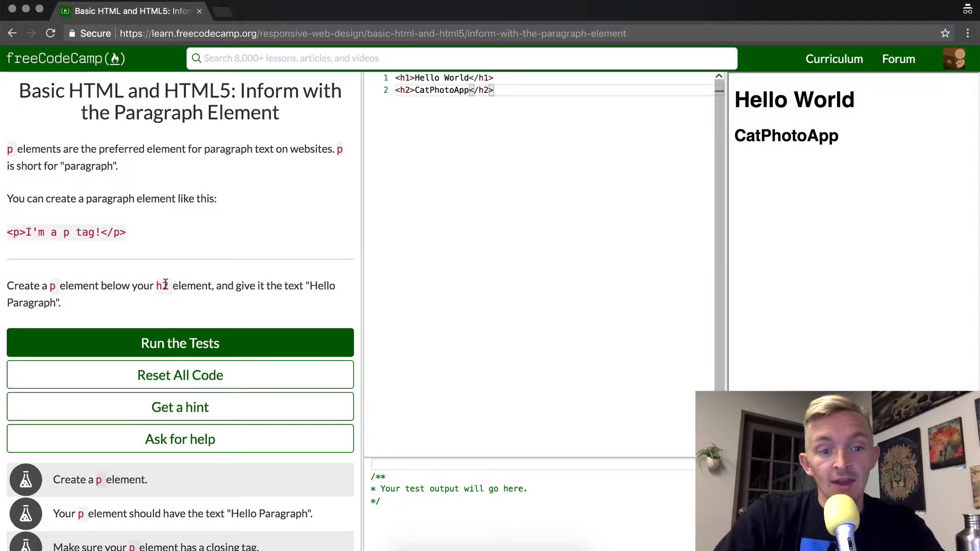
pyautogui.moveTo(113, 301)
pyautogui.write('<p><')
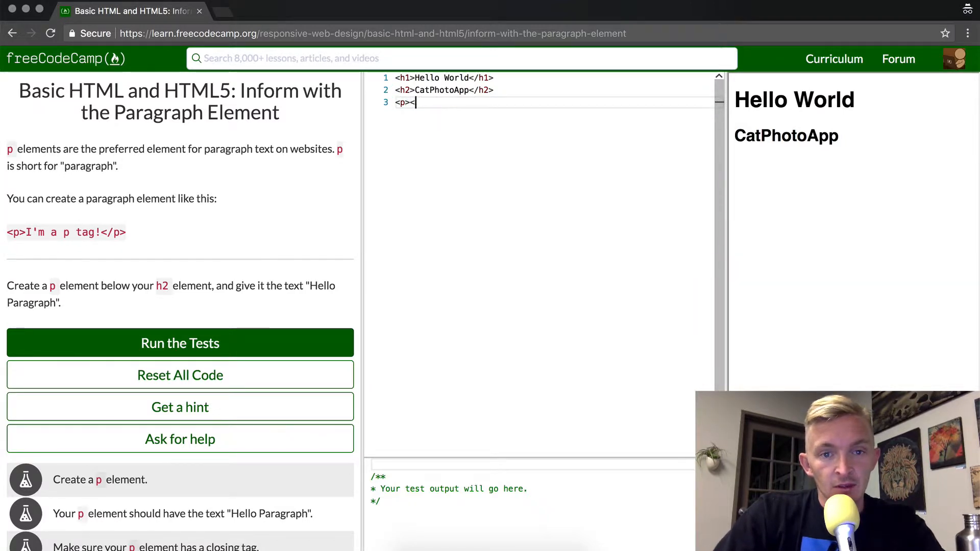
# Step: Add a <p>Hello paragraph</p> element on a new line below the h2
pyautogui.write('/p>')
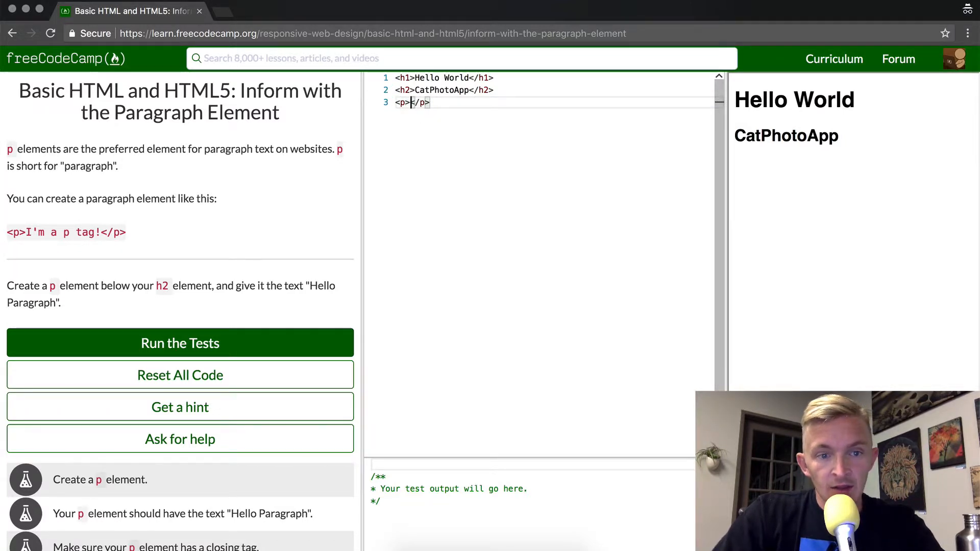
pyautogui.write('Hello')
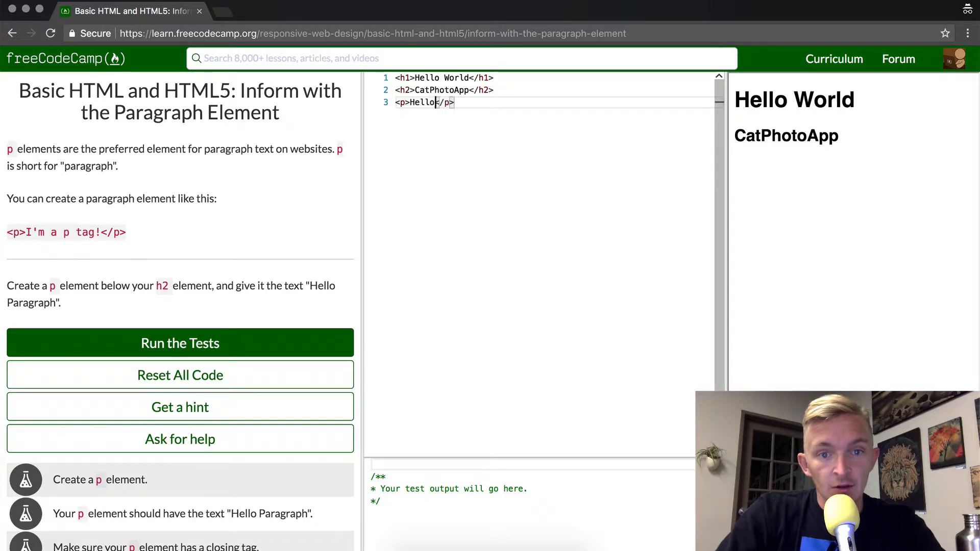
pyautogui.write('paragraph')
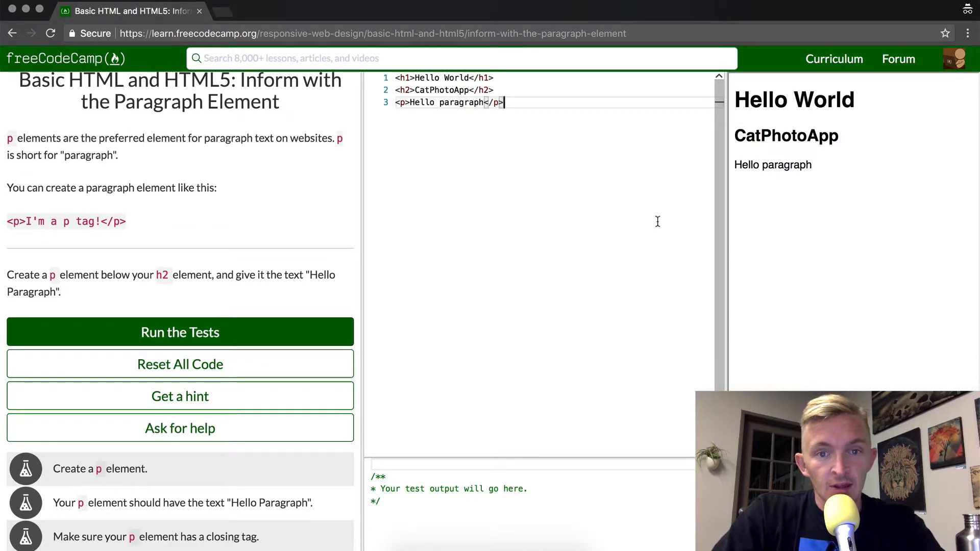
# Step: Add paragraphs 'Ian' and 'My favorite color is green.' on lines 4 and 5
pyautogui.write('<p>')
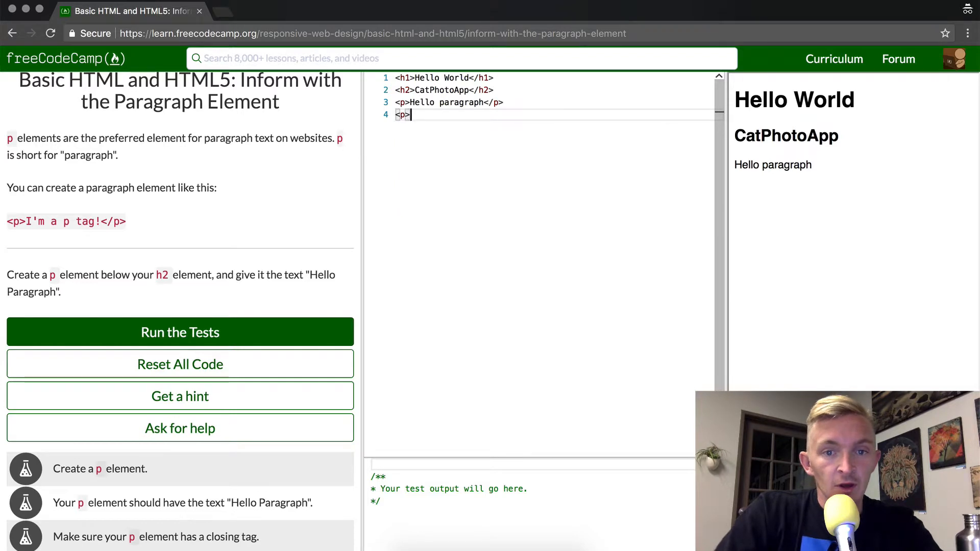
pyautogui.write('Ian>')
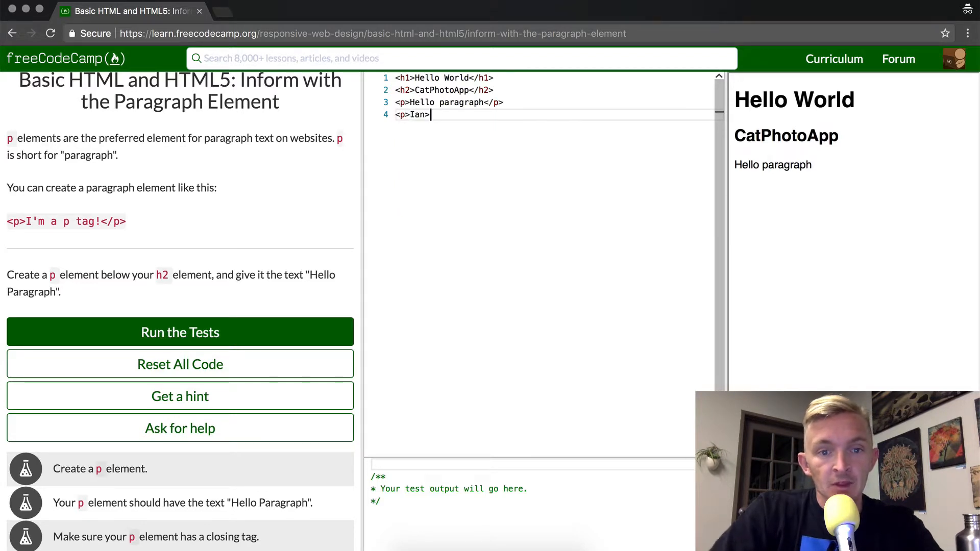
pyautogui.write('</p>')
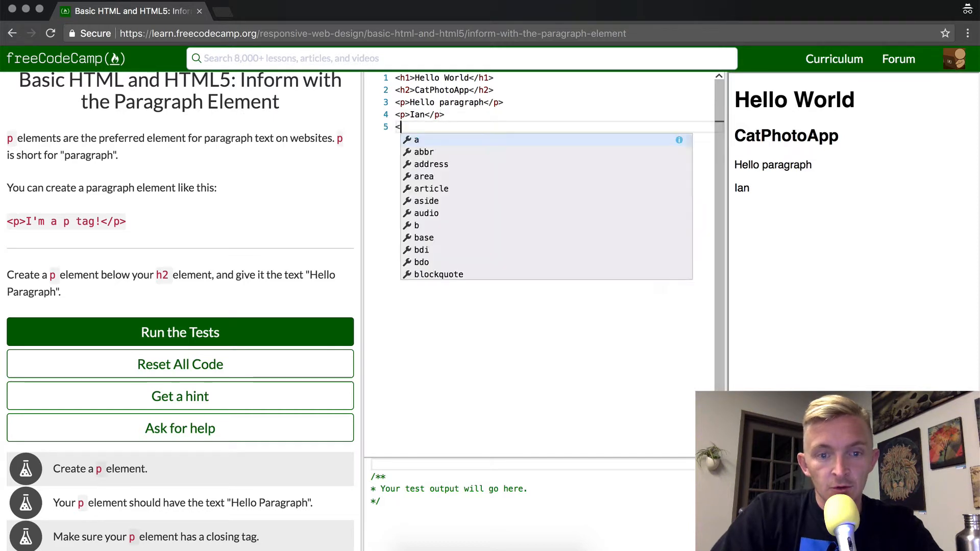
pyautogui.write('p>')
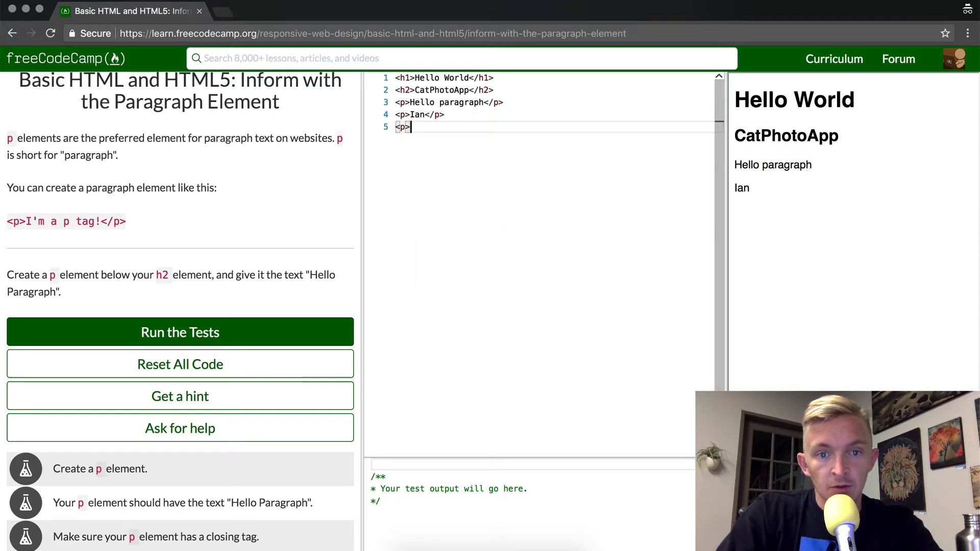
pyautogui.write('My favo')
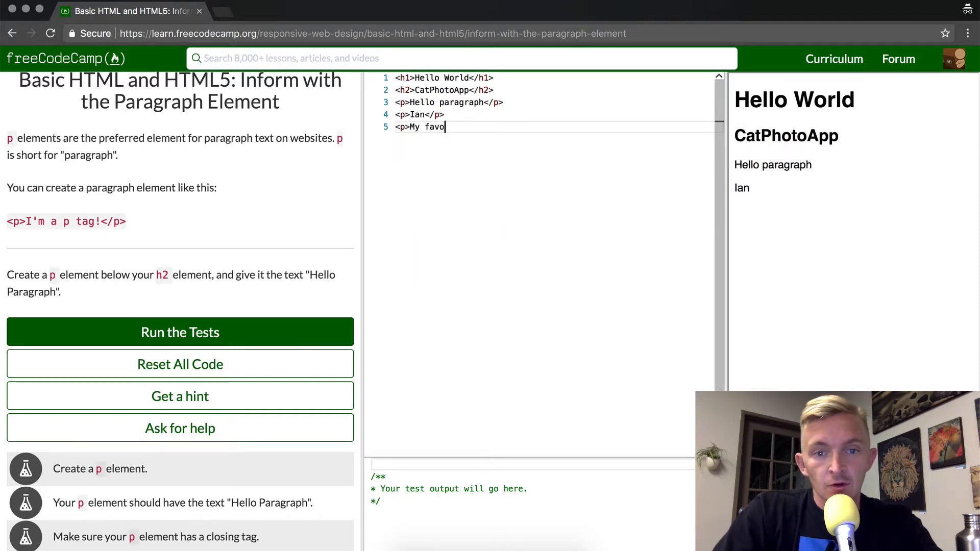
pyautogui.write('rite color is')
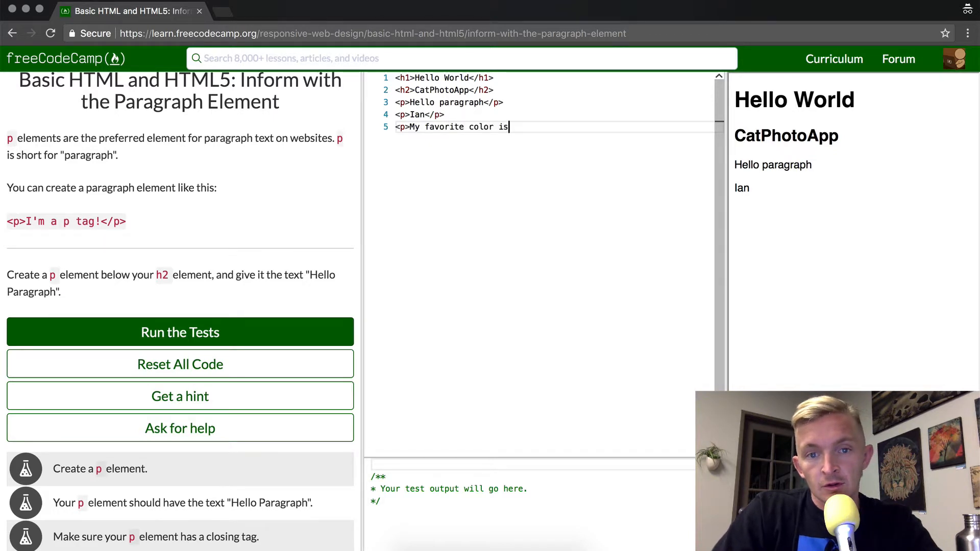
pyautogui.write('green')
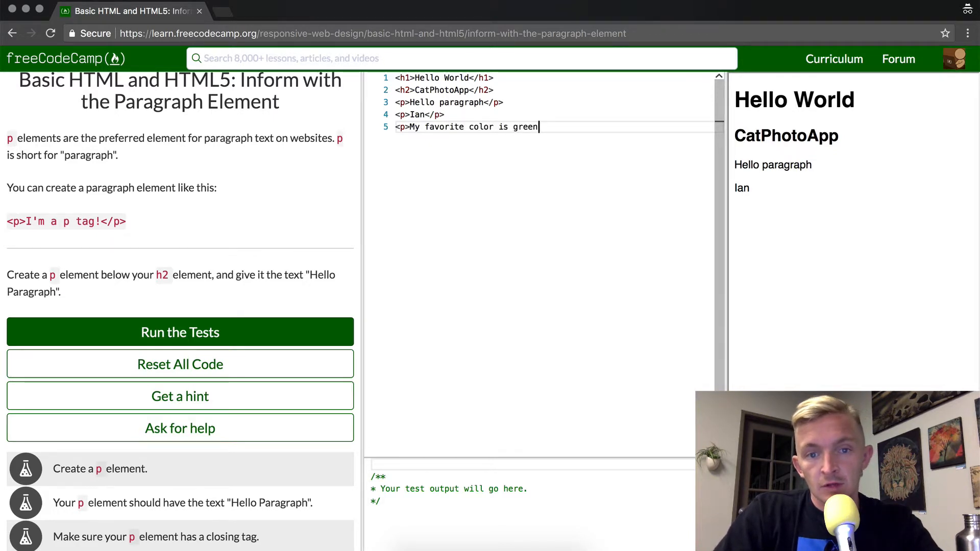
pyautogui.write('</p>')
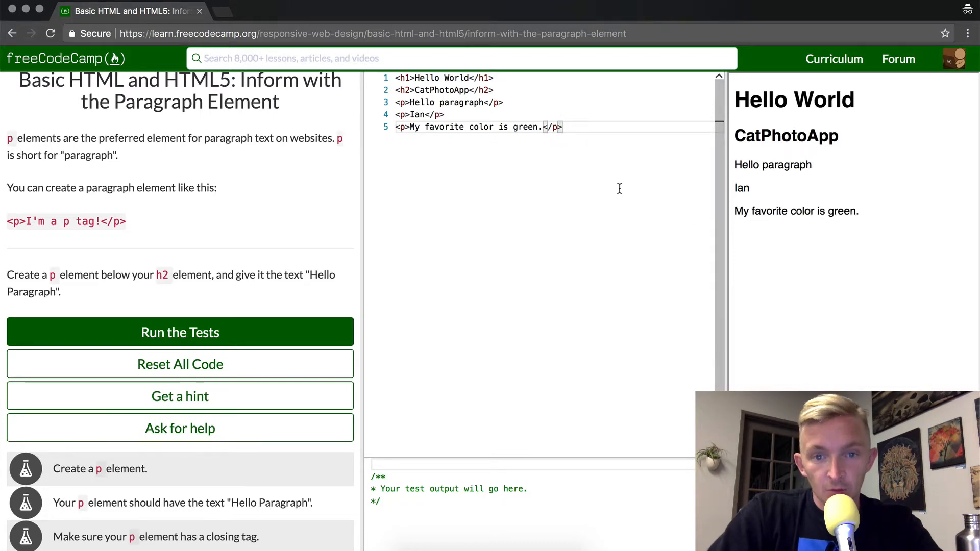
pyautogui.moveTo(654, 194)
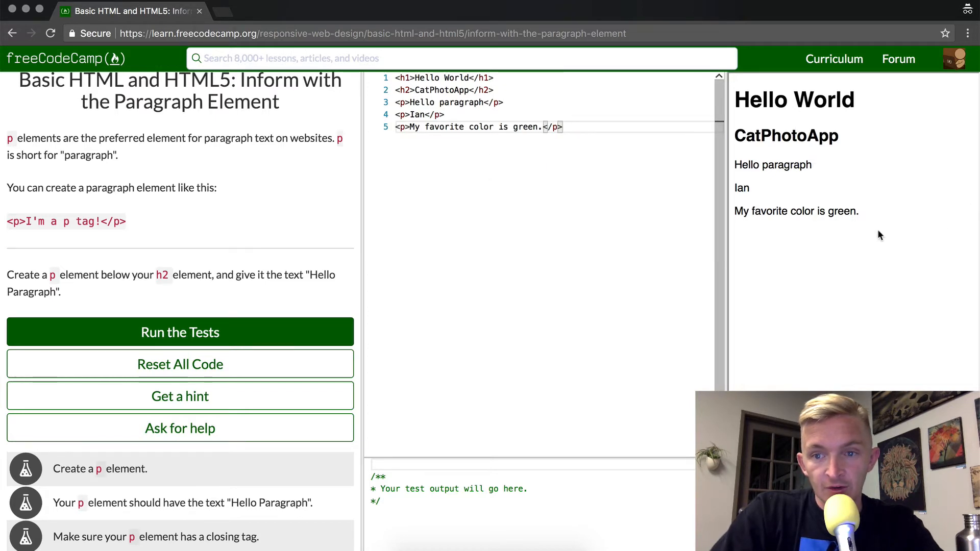
pyautogui.moveTo(542, 224)
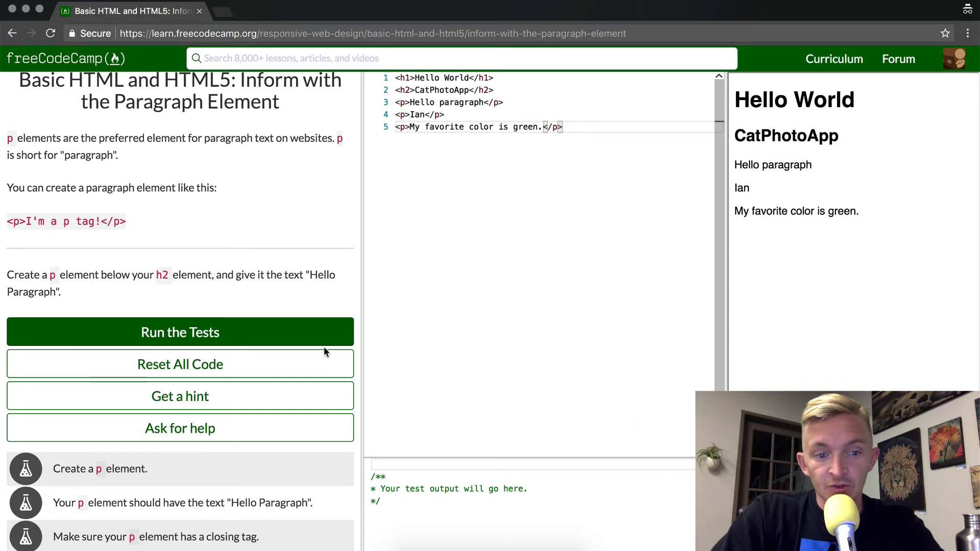
pyautogui.moveTo(311, 331)
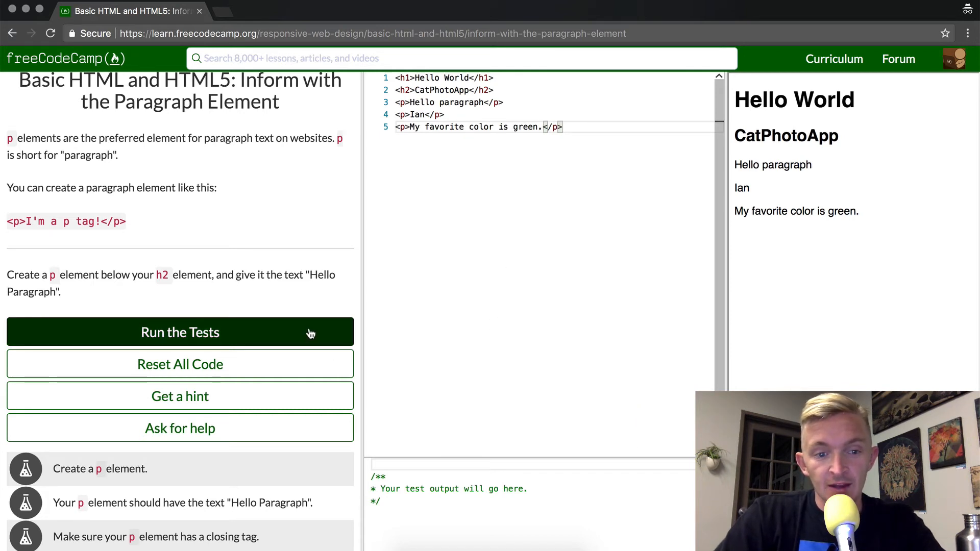
# Step: Run the challenge tests and wait for the success dialog
pyautogui.click(180, 332)
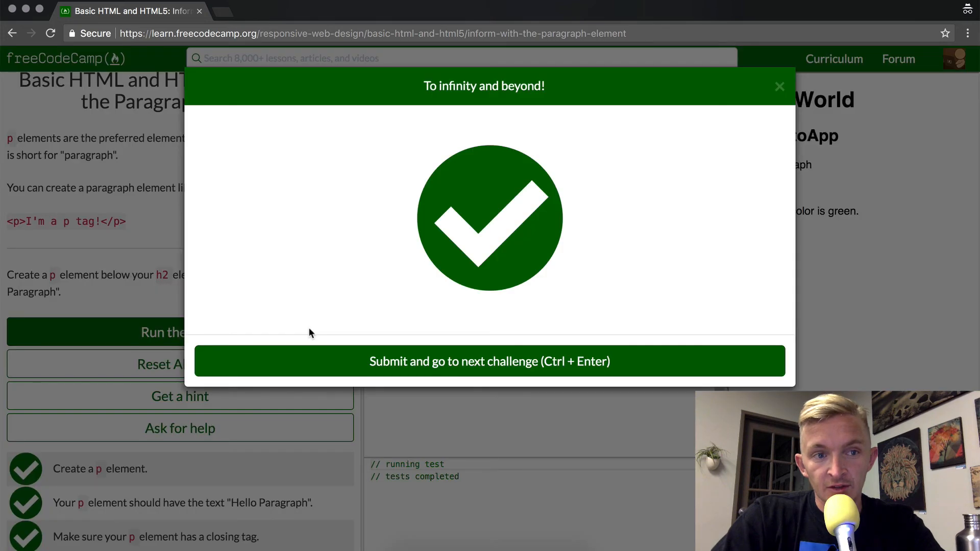